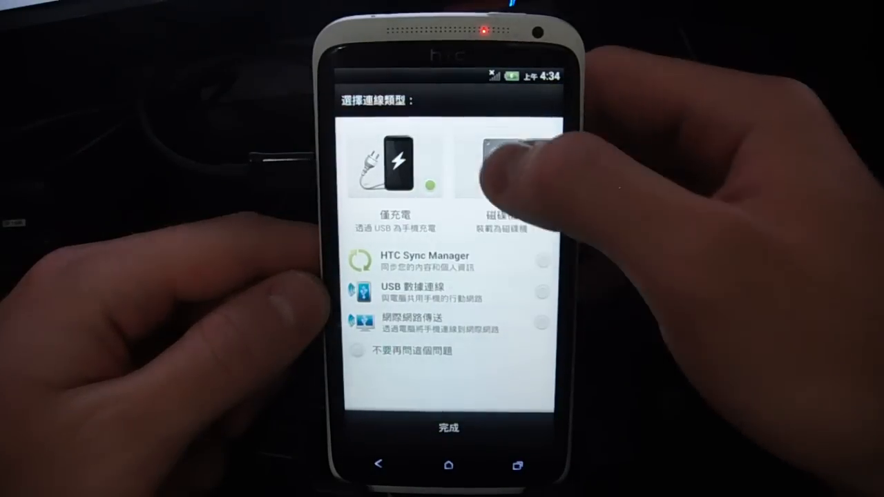
Select 磁碟機 (disk drive) mode so its indicator lights instead of 僅充電 (charge only).
{"action": "left_click", "coordinate": [503, 163]}
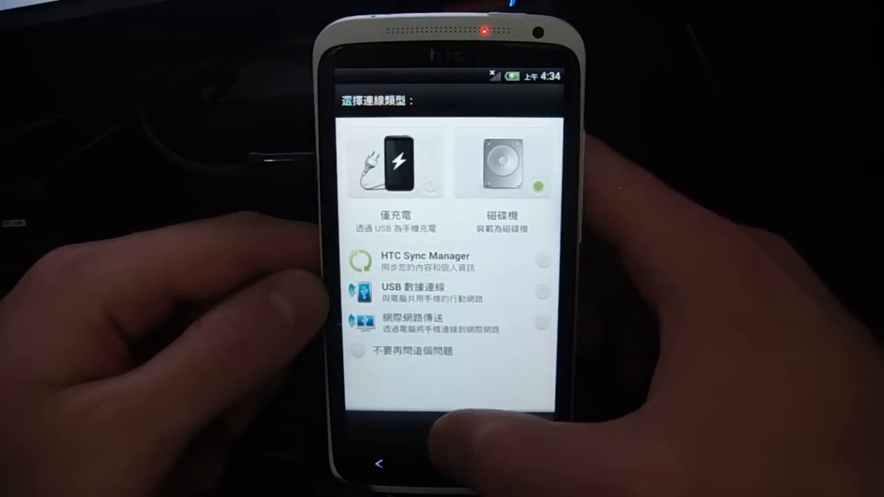